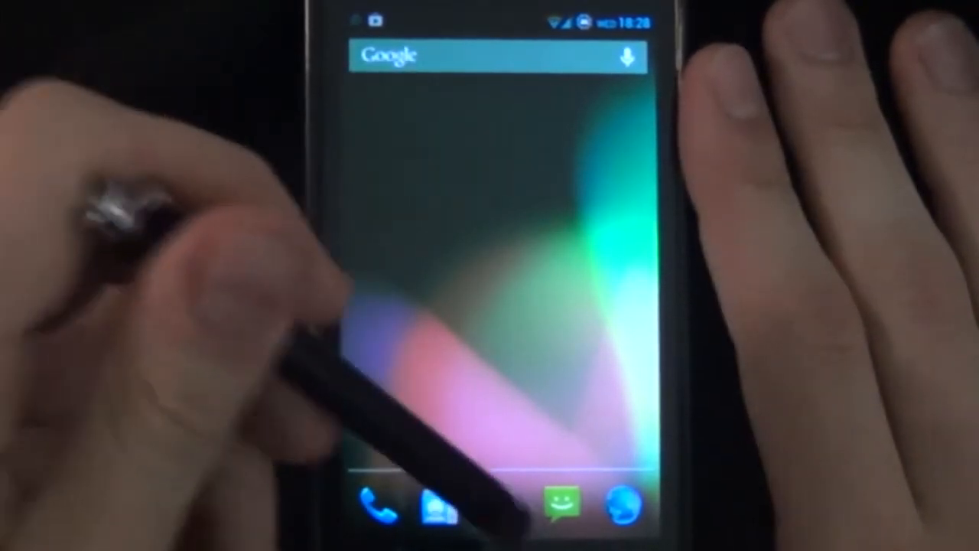
Enable the hiding options in Apex settings' Homescreen section.
left_click(559, 505)
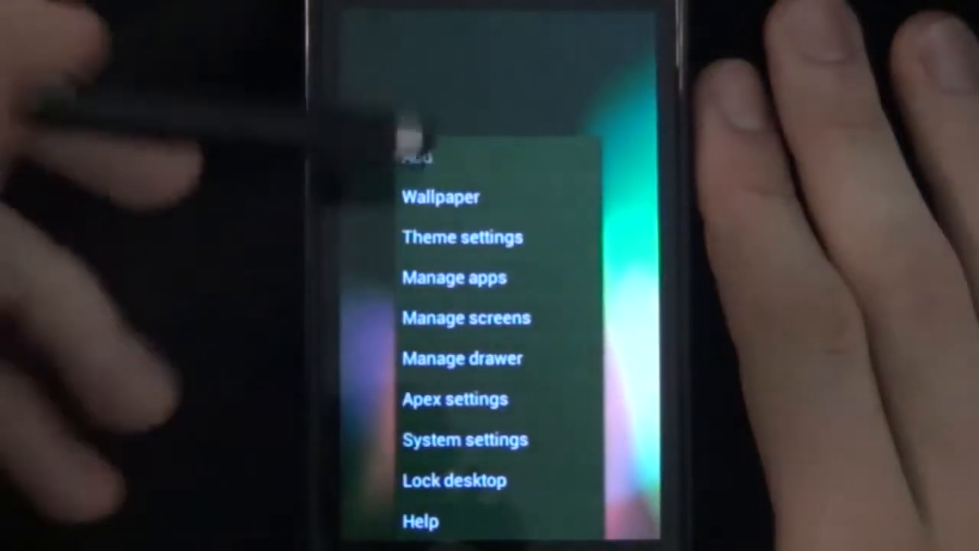
left_click(455, 399)
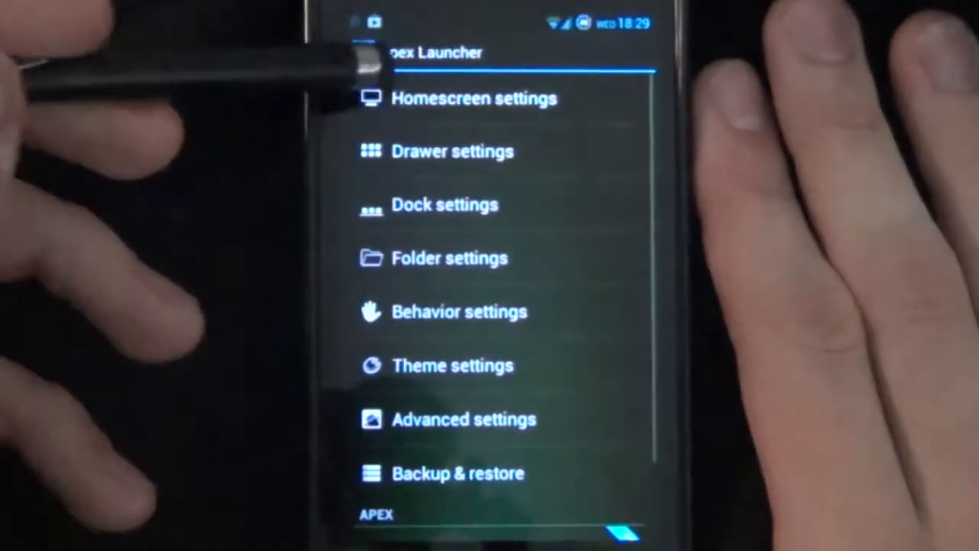
left_click(473, 98)
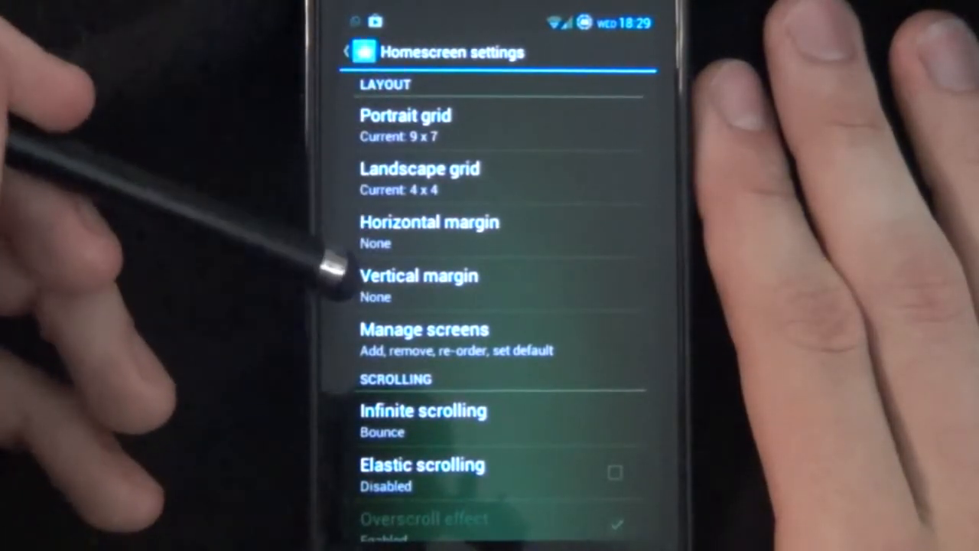
scroll("down", 3)
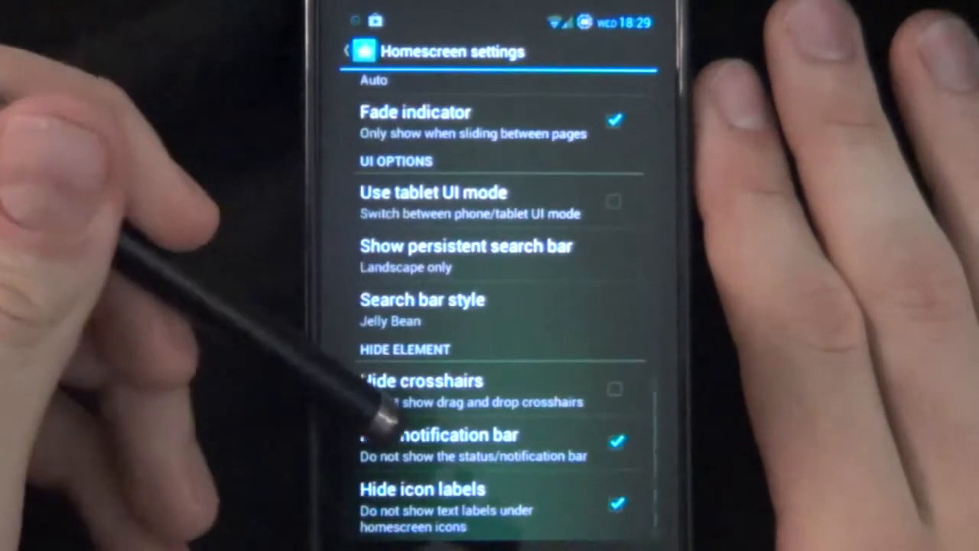
left_click(349, 51)
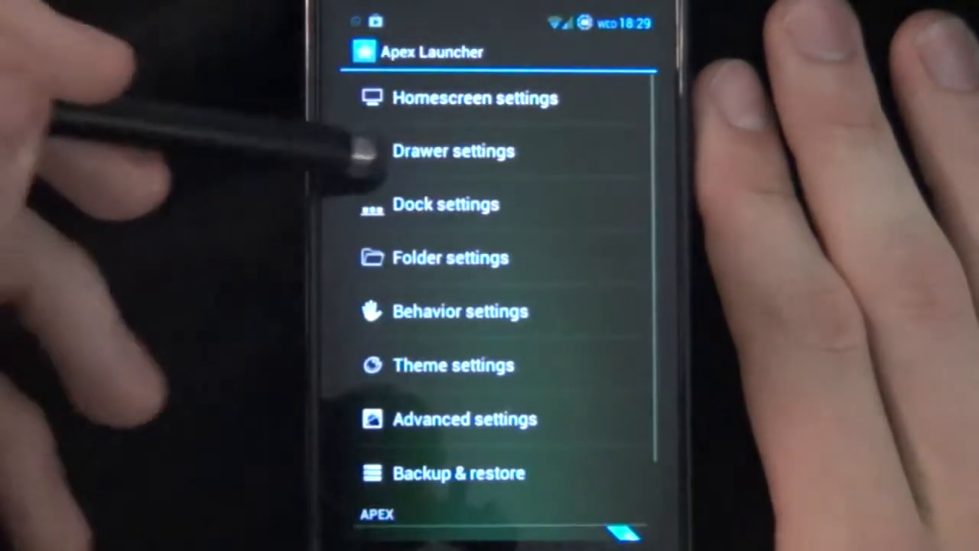
Enable the hiding options in Dock and Advanced settings, then return home.
left_click(446, 204)
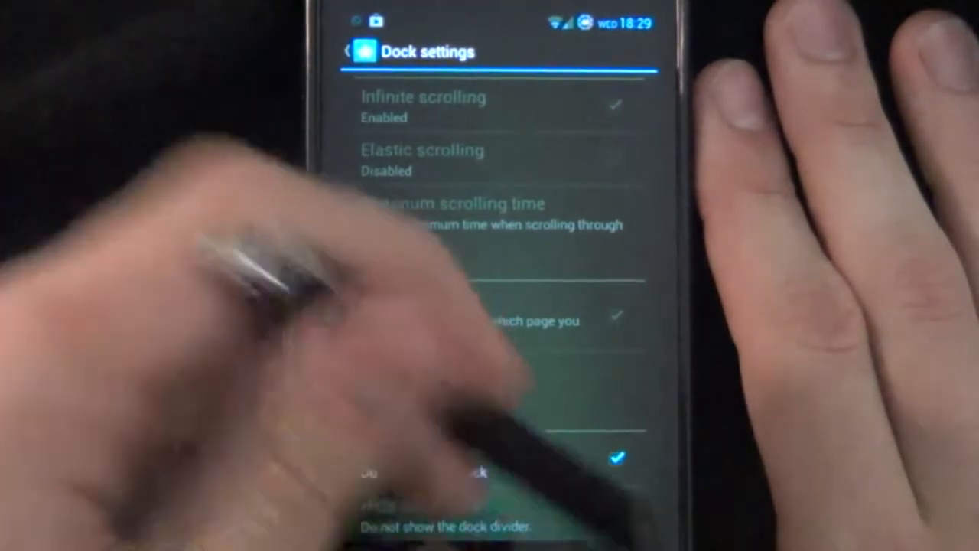
left_click(349, 50)
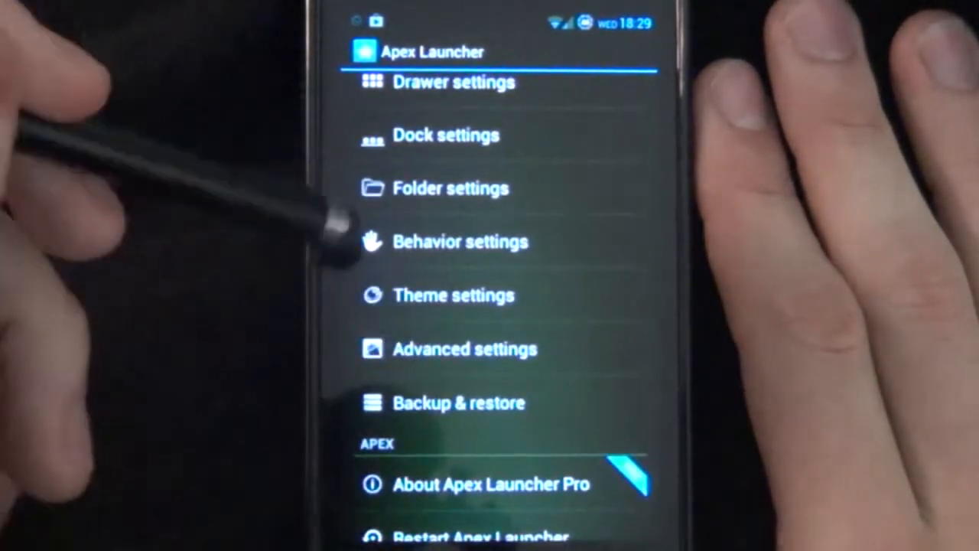
left_click(465, 349)
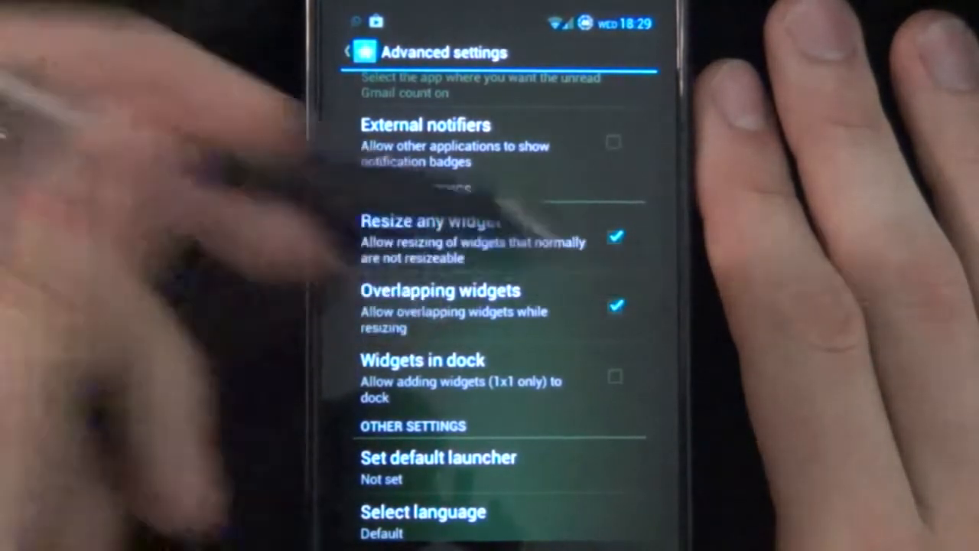
left_click(348, 51)
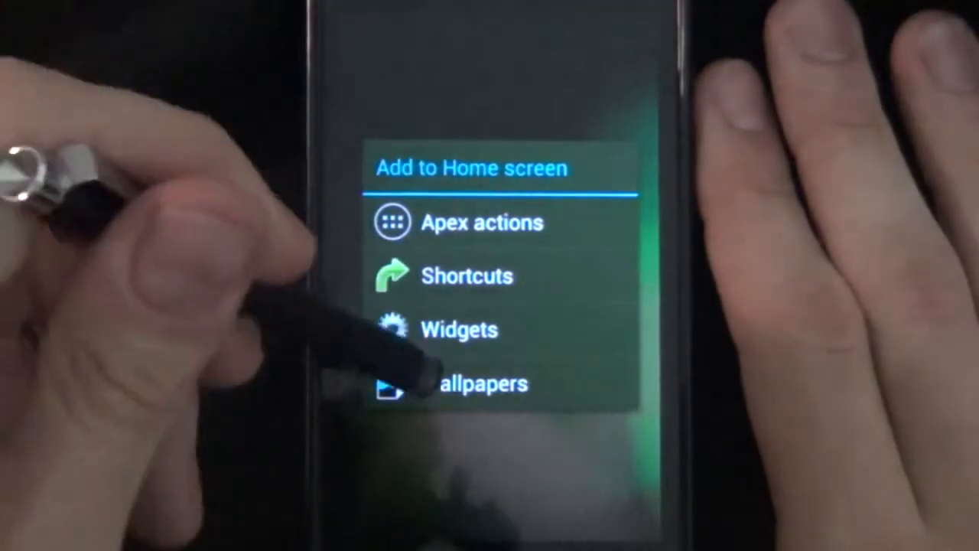
Add the UCCW widget from the Widgets list to reach its skin picker.
left_click(482, 382)
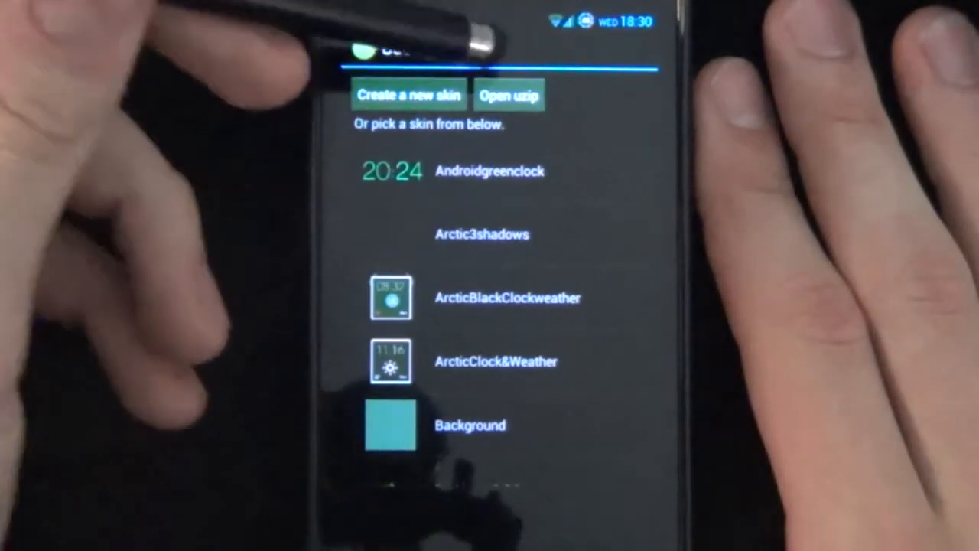
Import the pure_weather uzip skin into UCCW, overwriting the existing one.
left_click(508, 95)
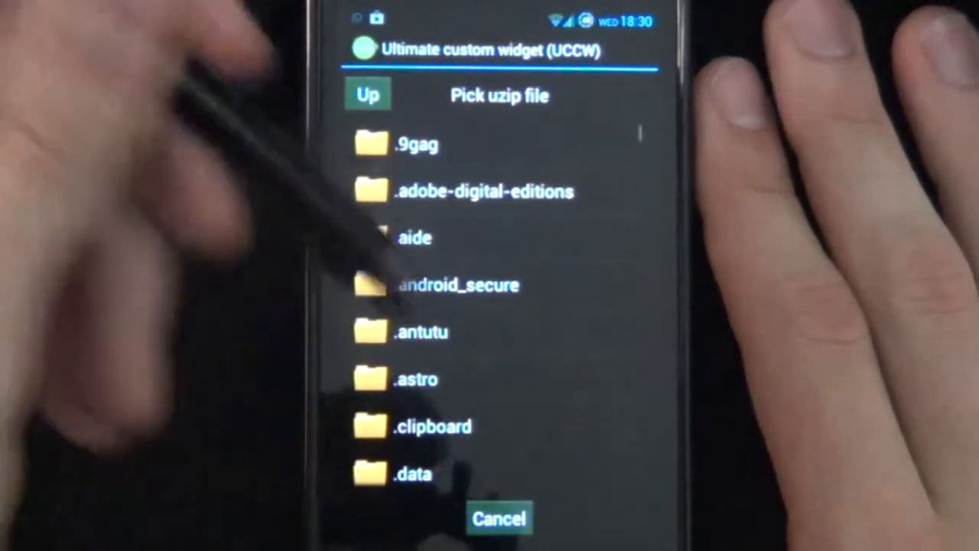
scroll("down", 3)
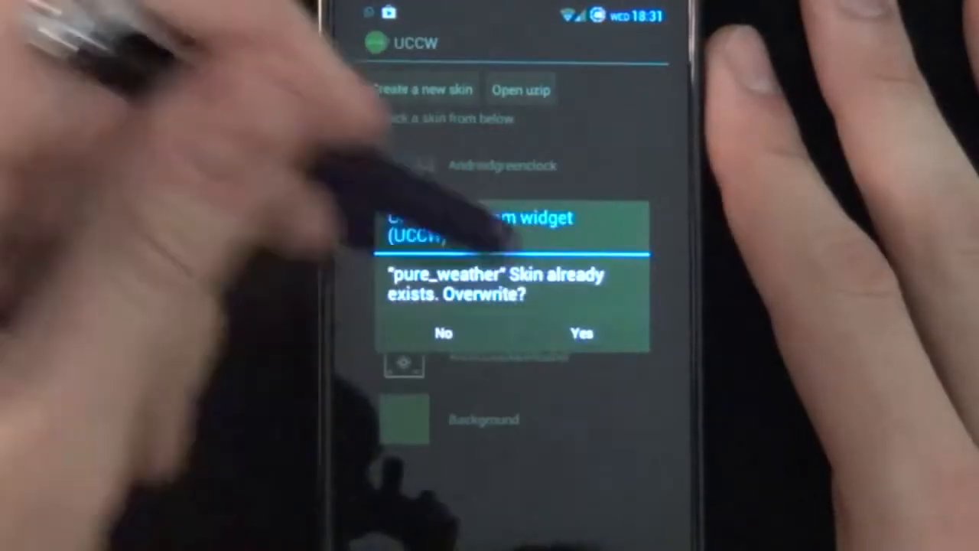
left_click(582, 333)
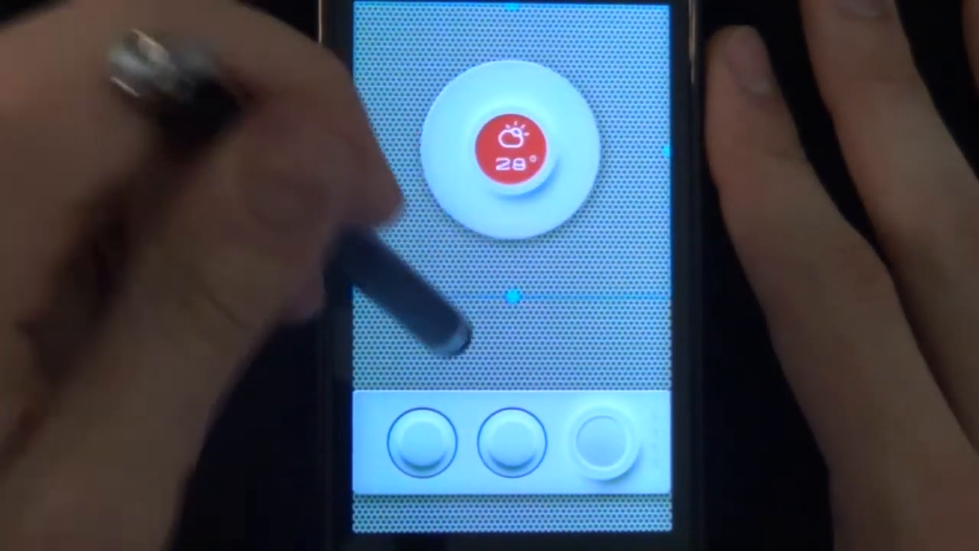
Add a Desktop VisualizeR widget to the home screen from the Widgets list.
left_click(512, 150)
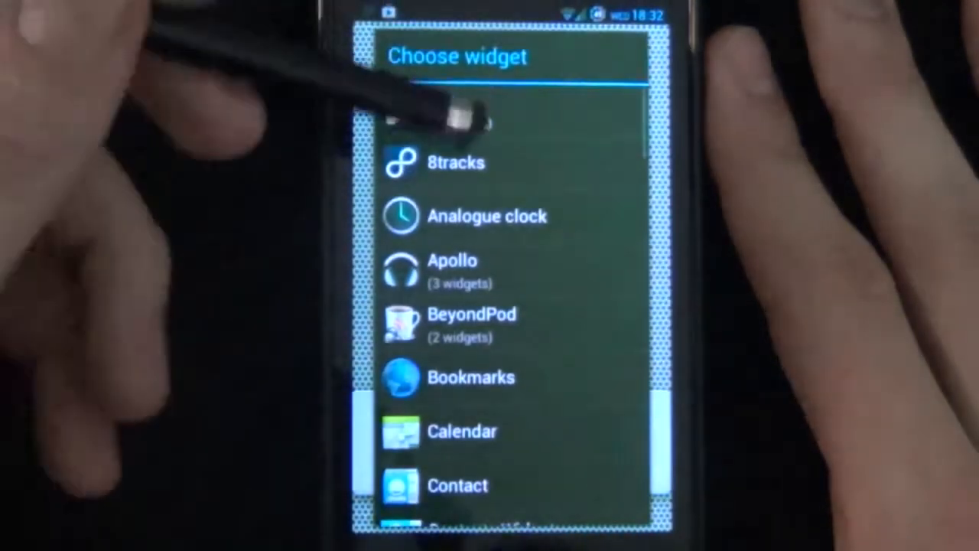
scroll("down", 3)
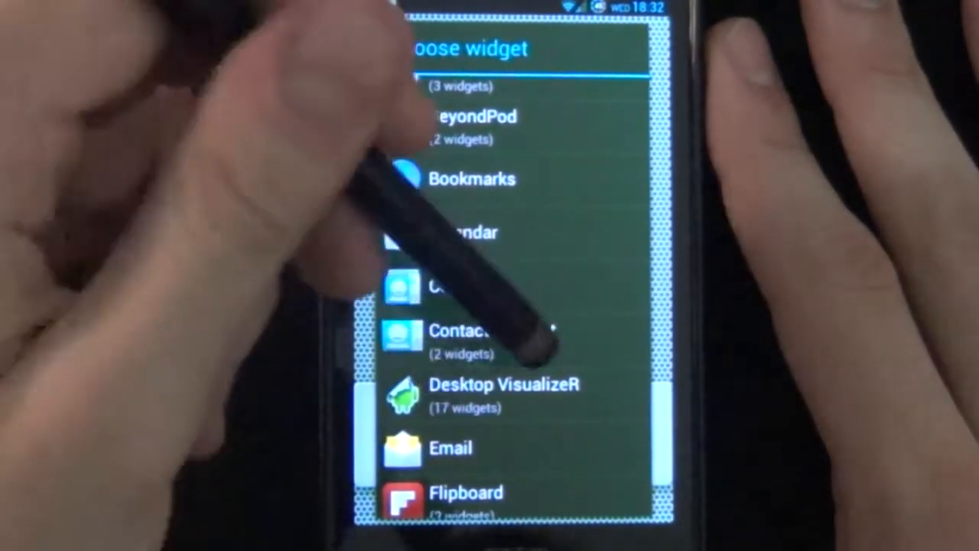
left_click(503, 383)
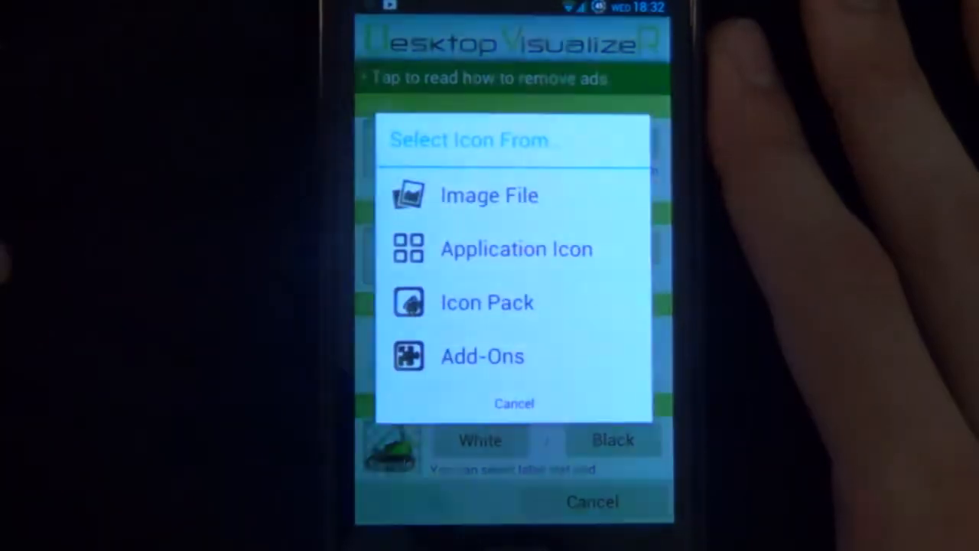
Give the Desktop VisualizeR widget the ind1.png image and a tap action.
left_click(489, 196)
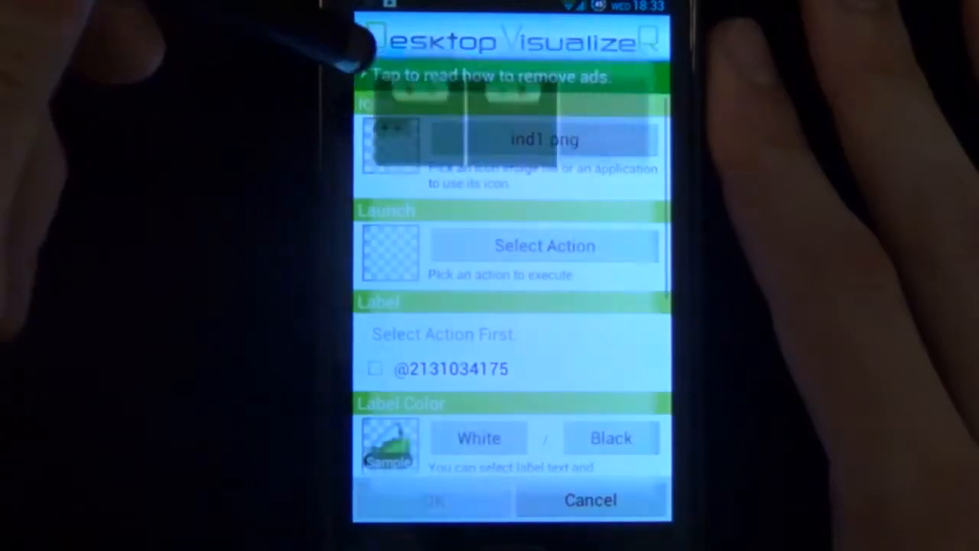
left_click(544, 246)
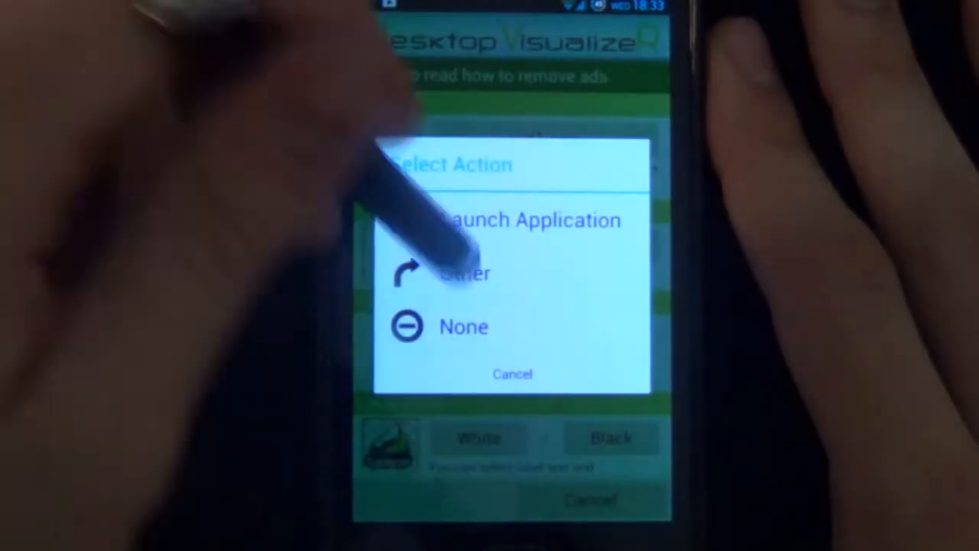
left_click(463, 326)
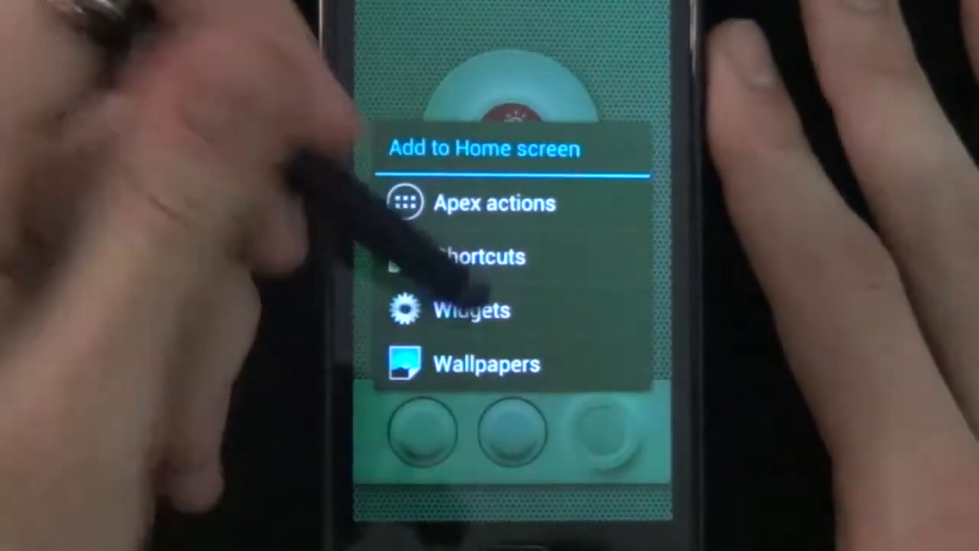
left_click(472, 310)
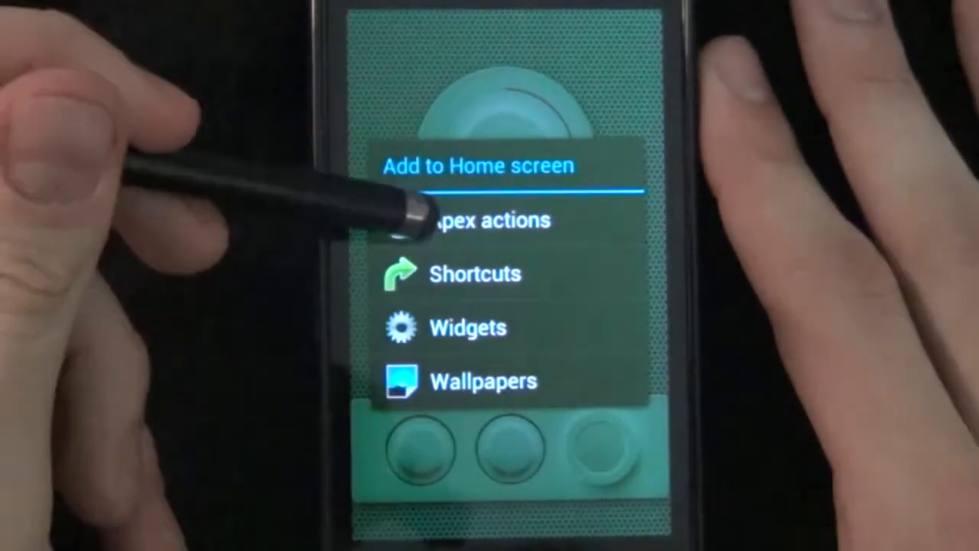
Create an App drawer shortcut from Apex actions and choose a custom picture via QuickPic.
left_click(489, 220)
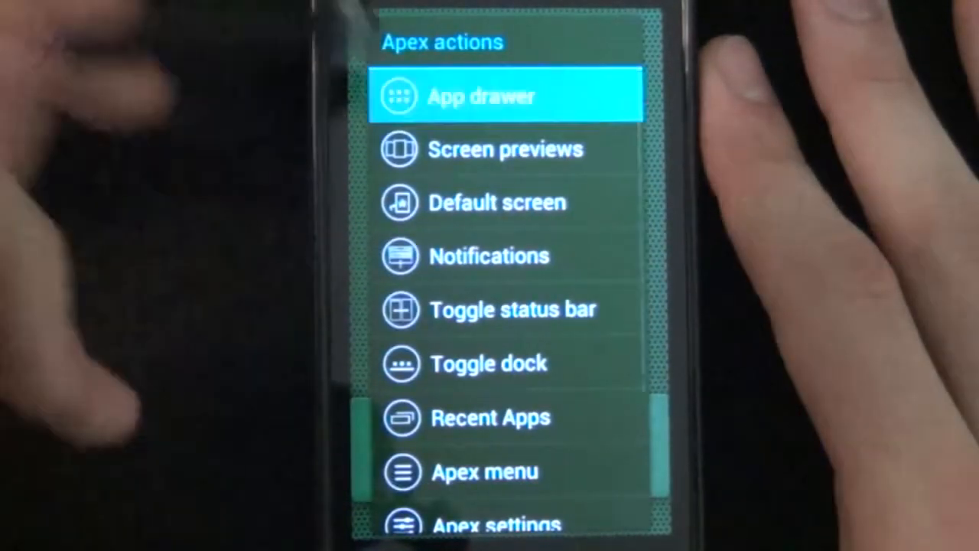
left_click(507, 95)
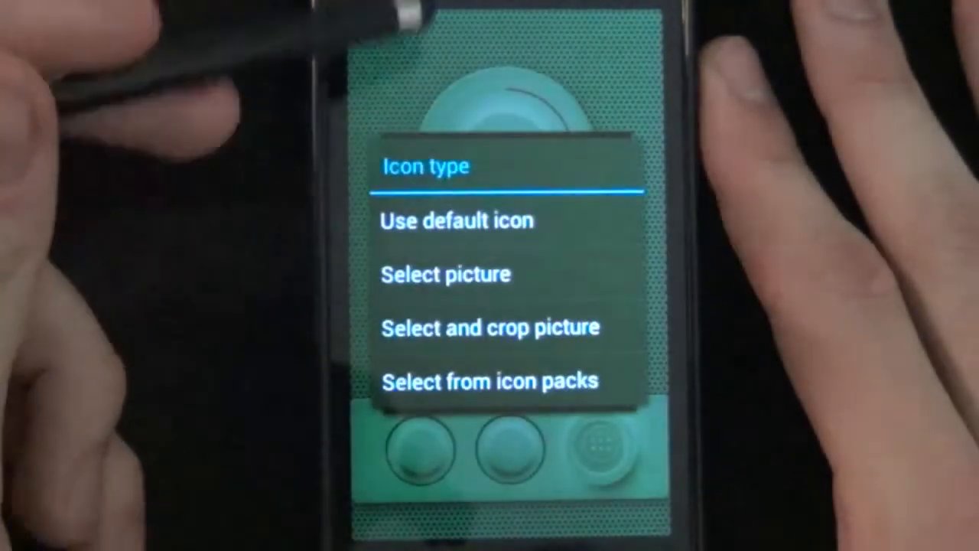
left_click(446, 274)
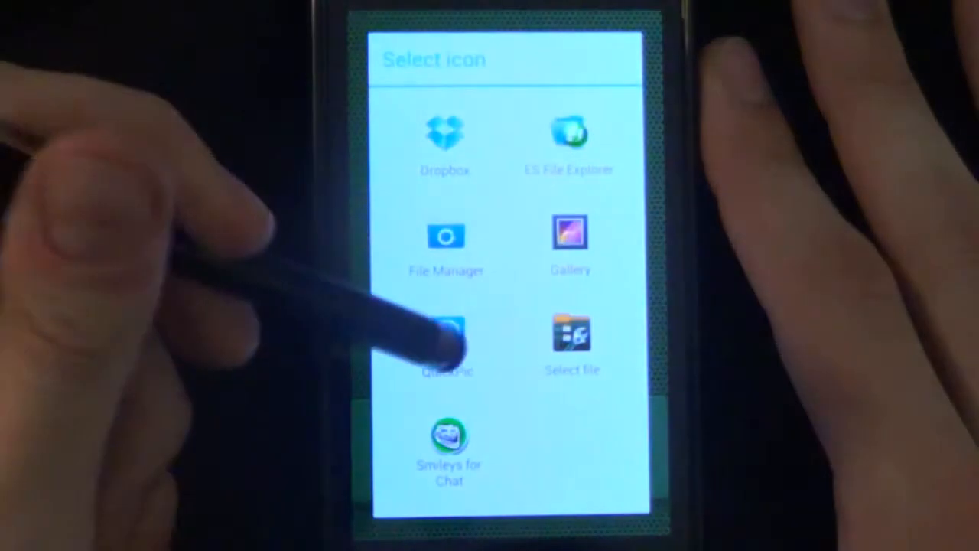
left_click(446, 345)
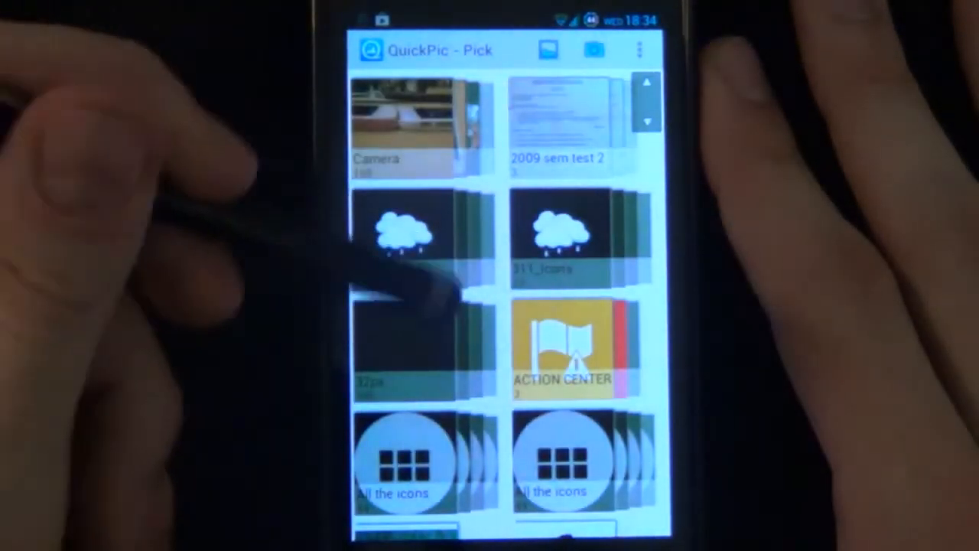
Browse the QuickPic albums for the blank image for the shortcut icon.
scroll("down", 3)
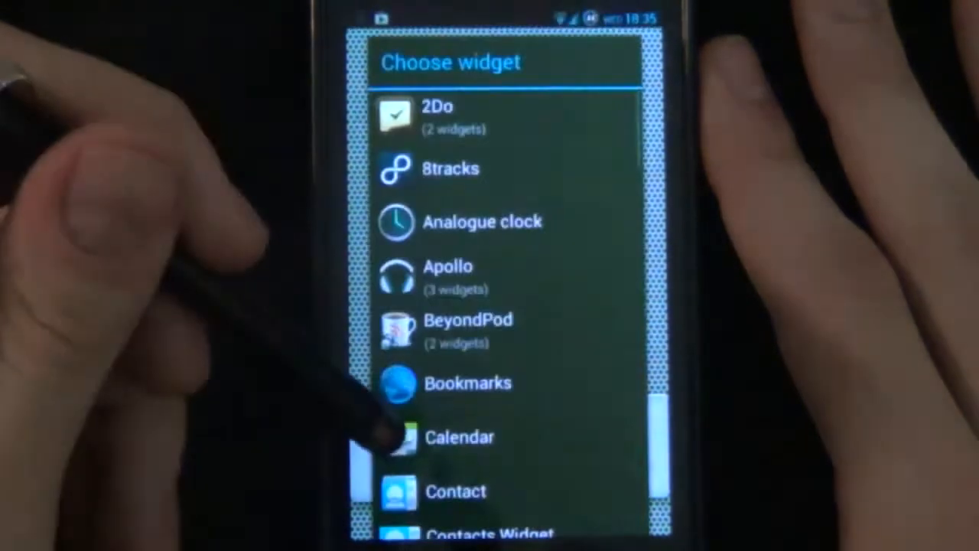
Add a Minimalistic Text widget and restore its preferences from the saved file.
scroll("down", 3)
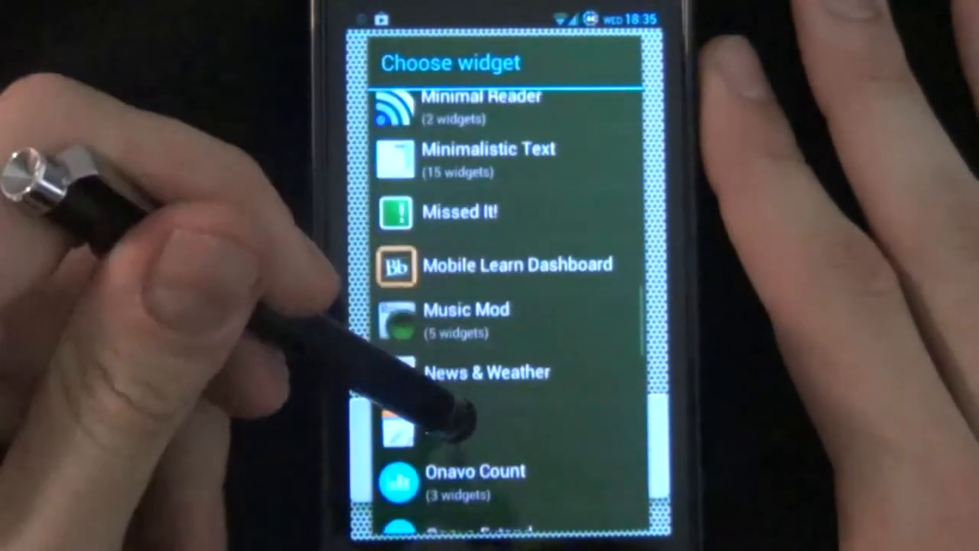
left_click(487, 159)
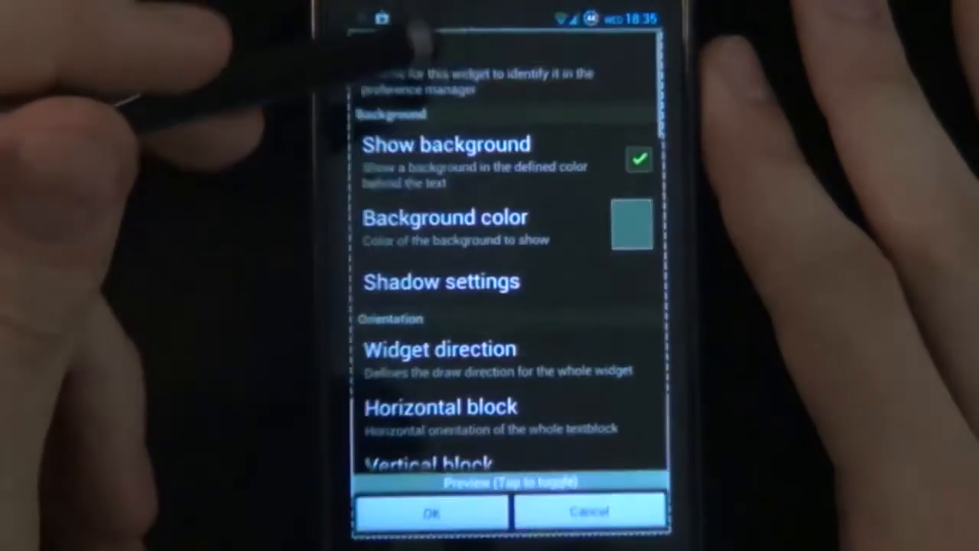
scroll("down", 3)
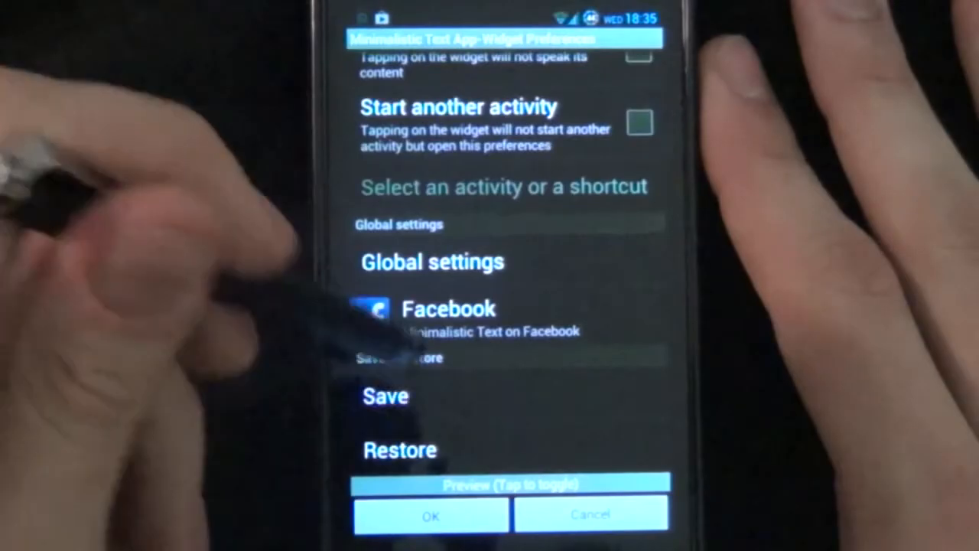
left_click(398, 449)
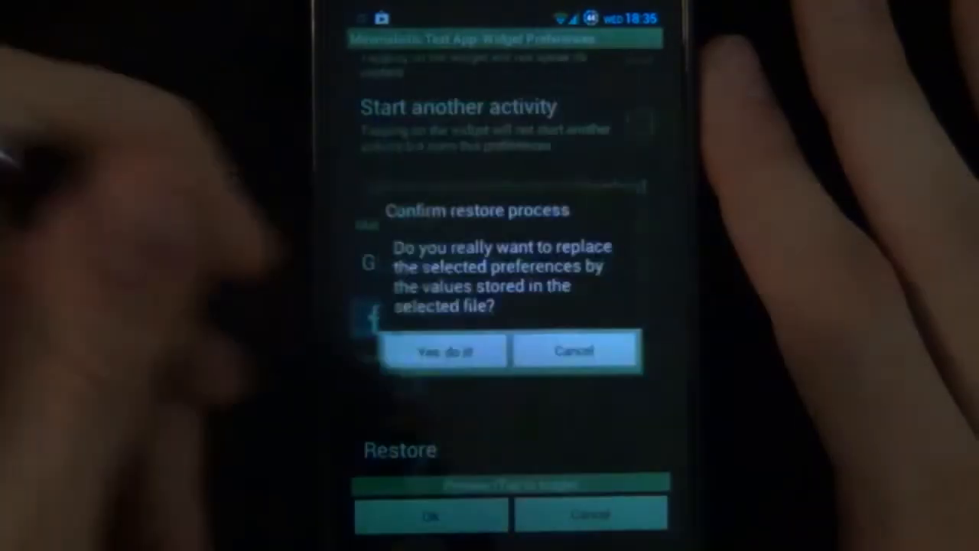
left_click(446, 350)
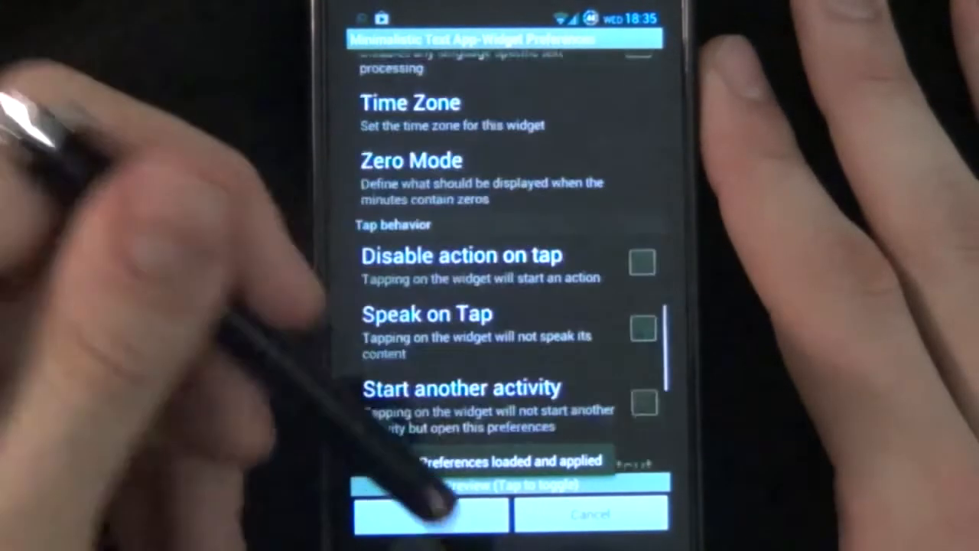